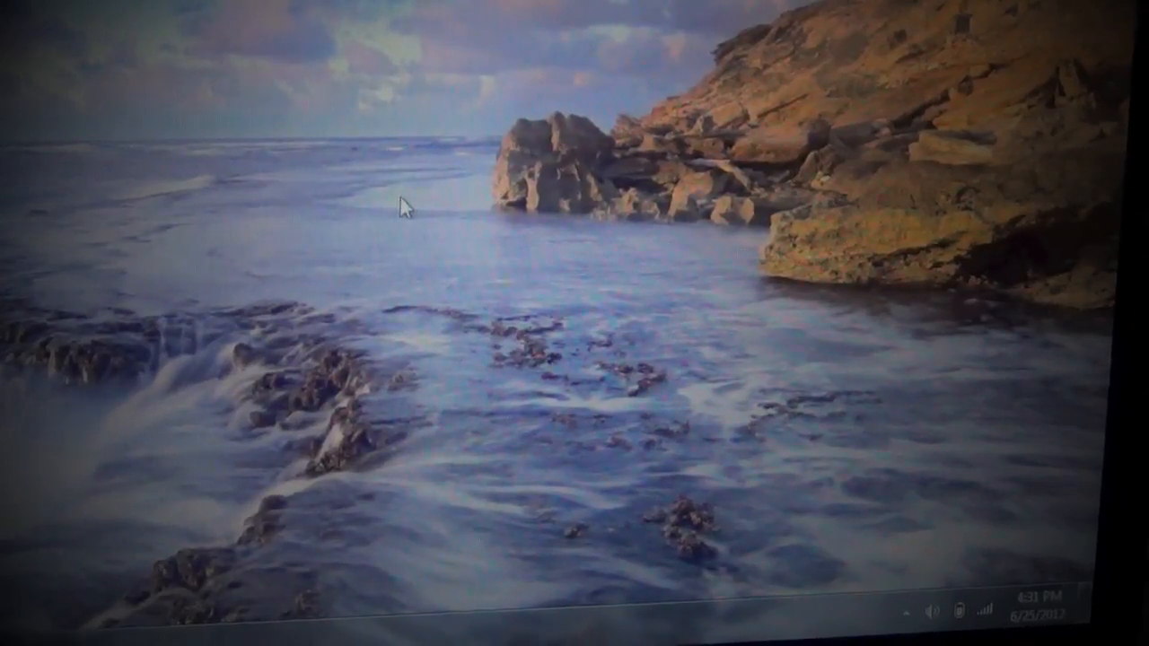
Step: Reach the Screen Resolution settings from the desktop's right-click menu
right_click(402, 207)
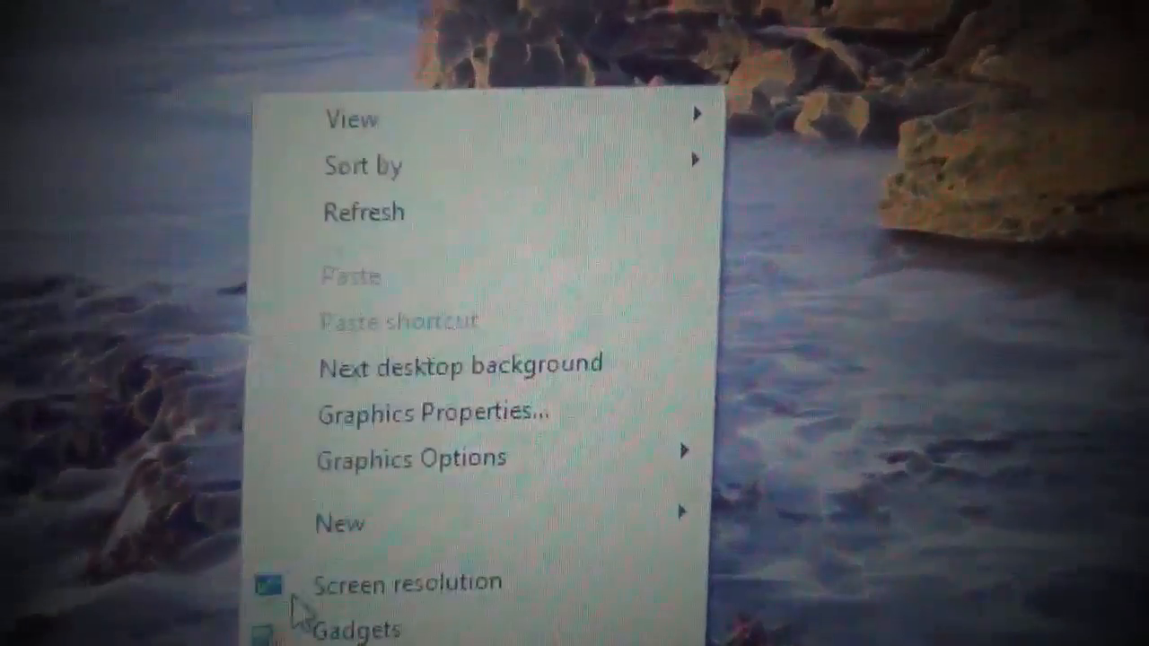
left_click(406, 581)
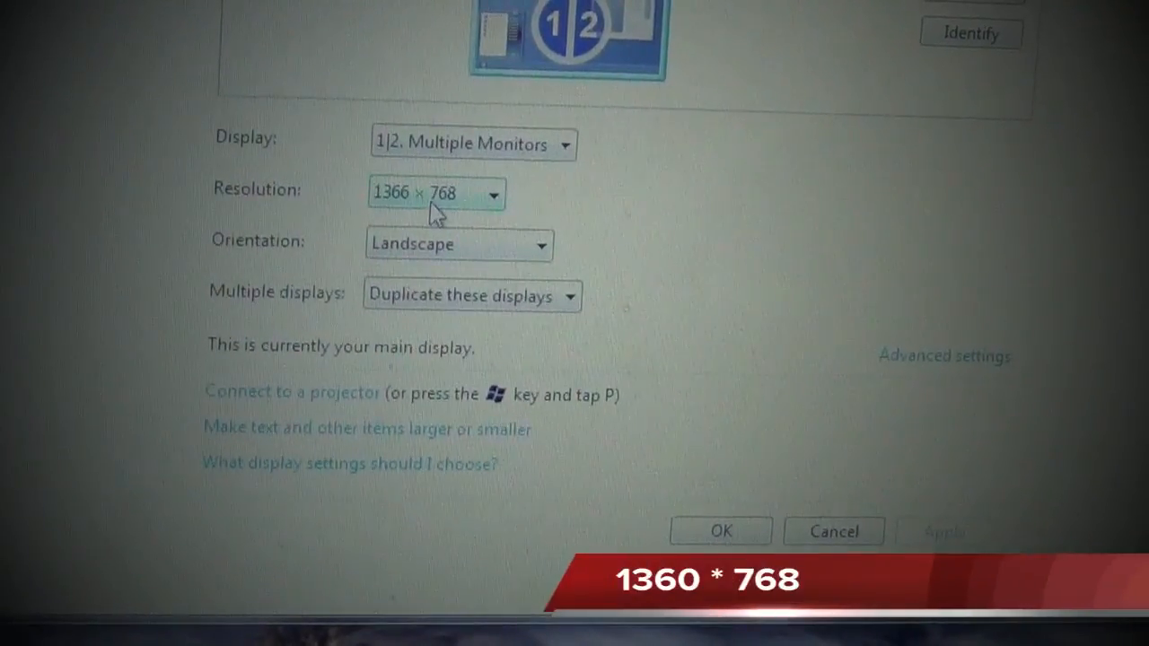
Step: Change the Resolution from 1366 × 768 to 1360 × 768 in the dropdown slider
left_click(495, 194)
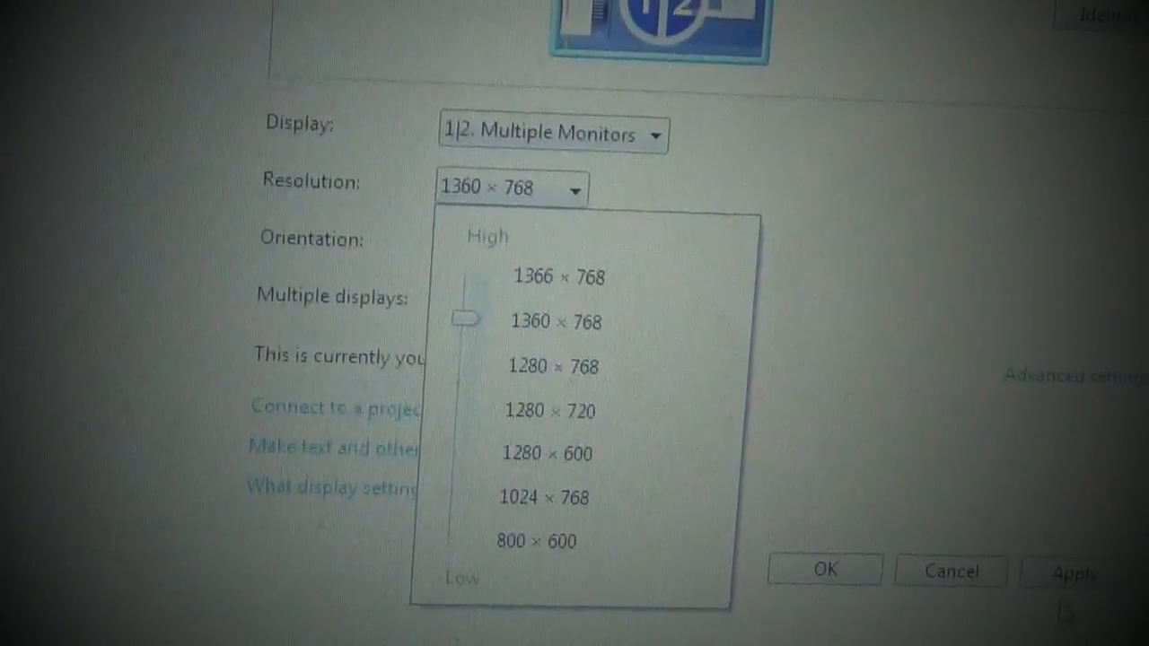
left_click(557, 321)
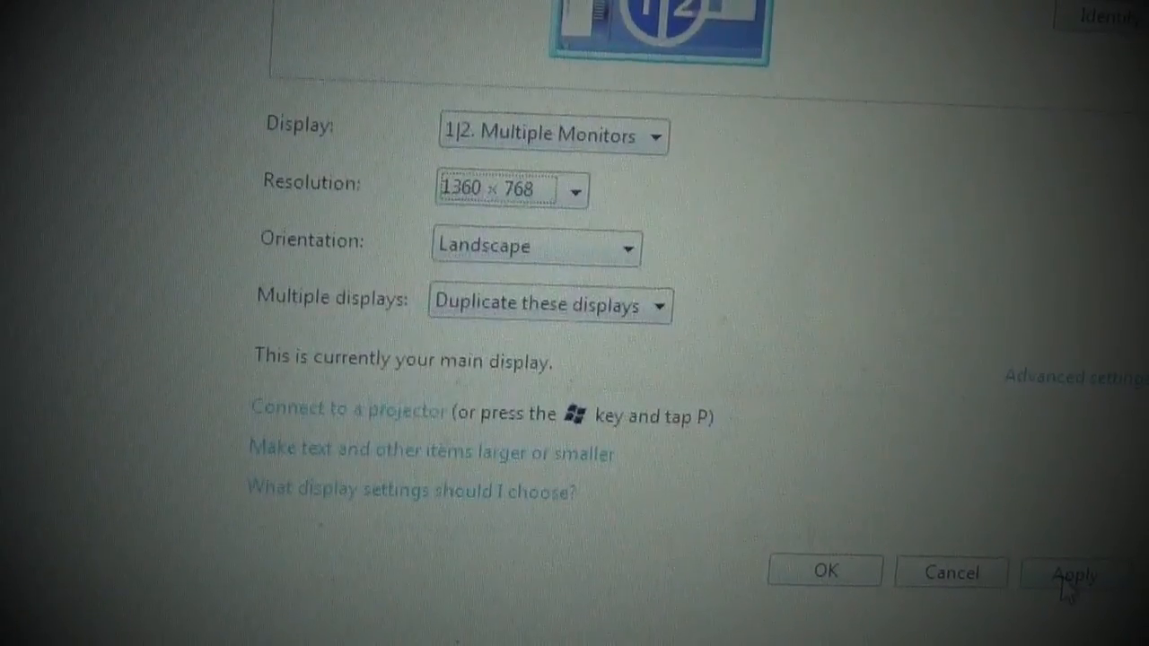
Step: Apply 1360 × 768 so the keep-changes confirmation appears
left_click(1081, 571)
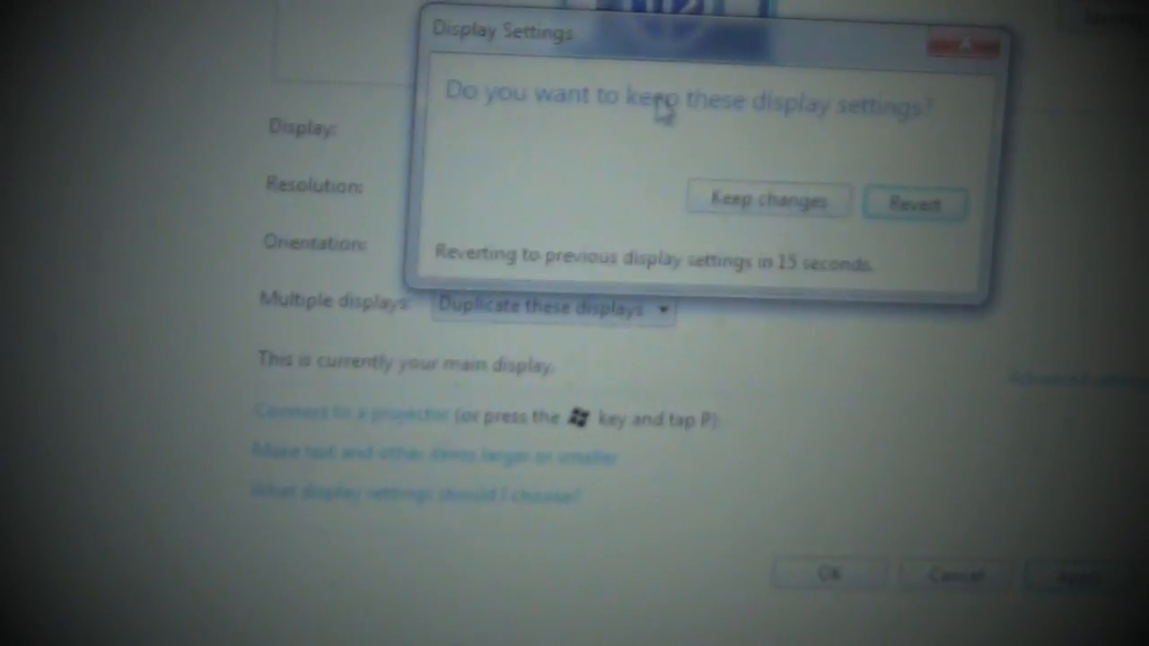